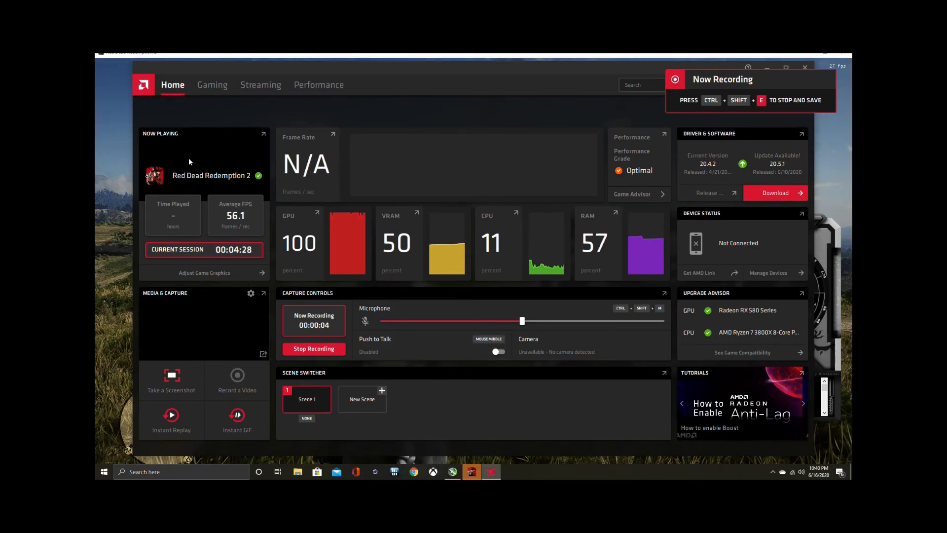
Select Red Dead Redemption 2 under Now Playing to view its game profile
left_click(212, 84)
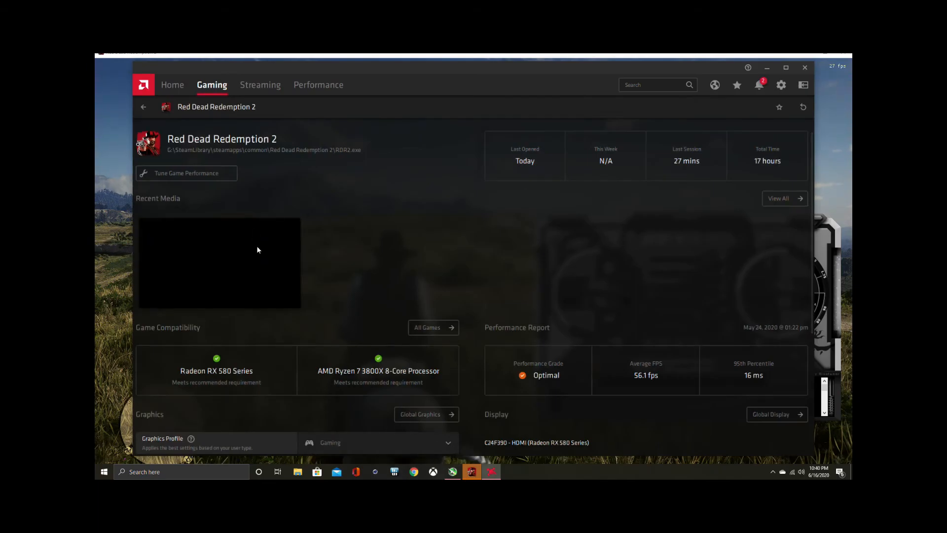
mouse_move(382, 387)
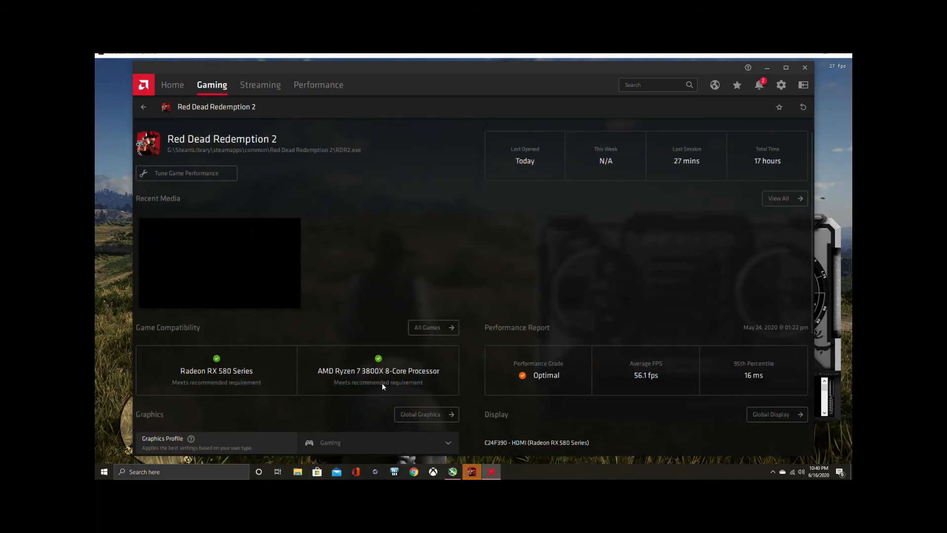
mouse_move(577, 309)
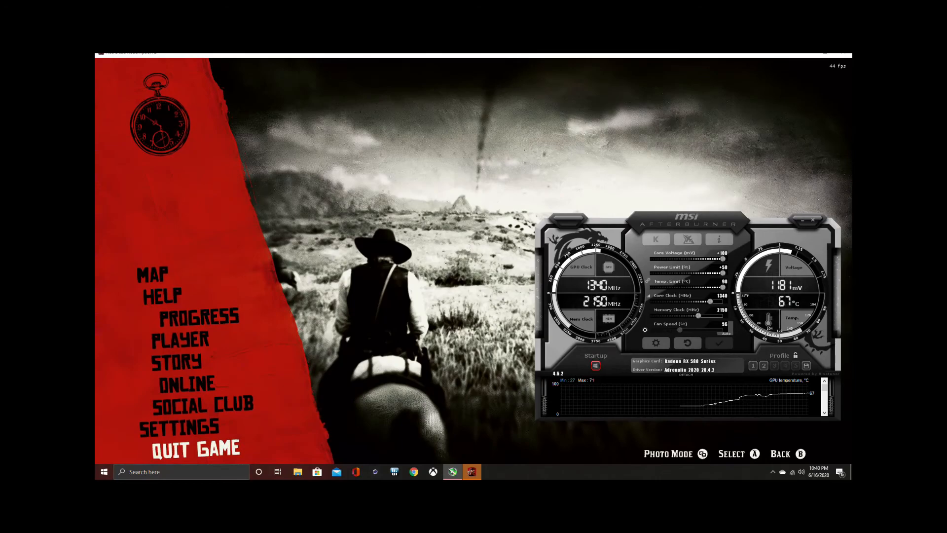
Enter the Graphics section of the game's Settings menu
left_click(179, 428)
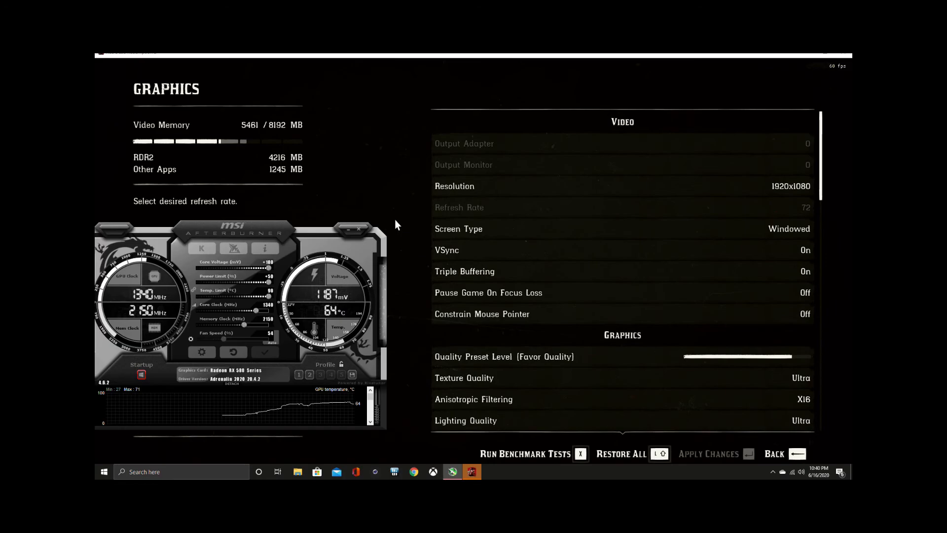
left_click(464, 377)
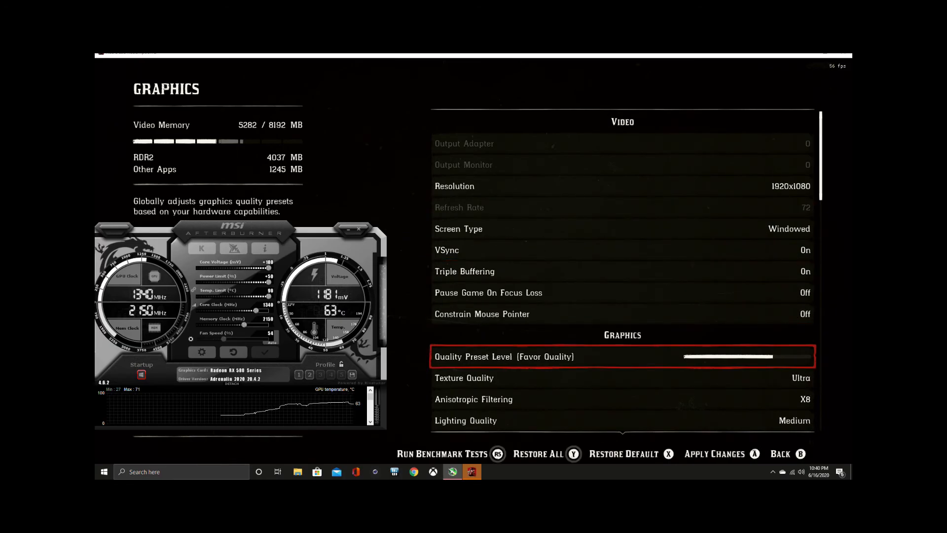
left_click_drag(749, 357, 780, 356)
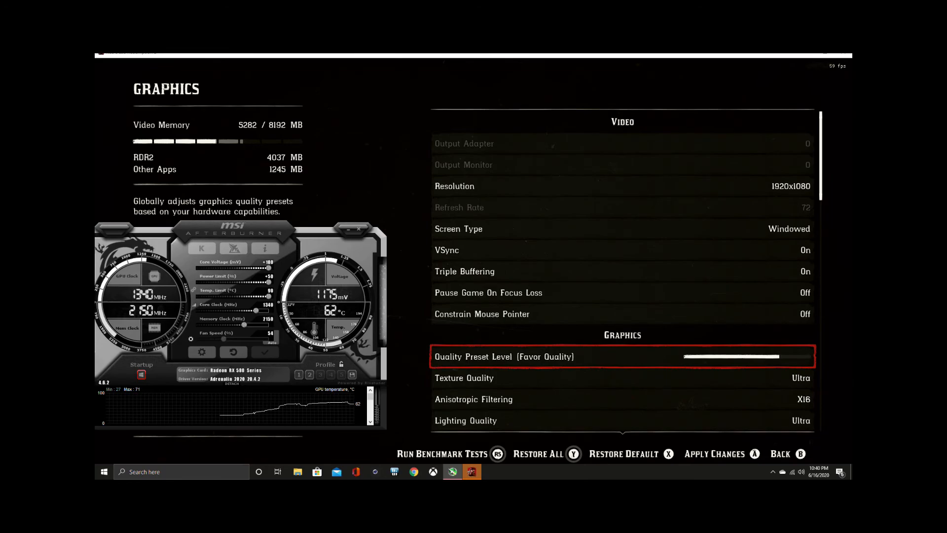
scroll("down", 3)
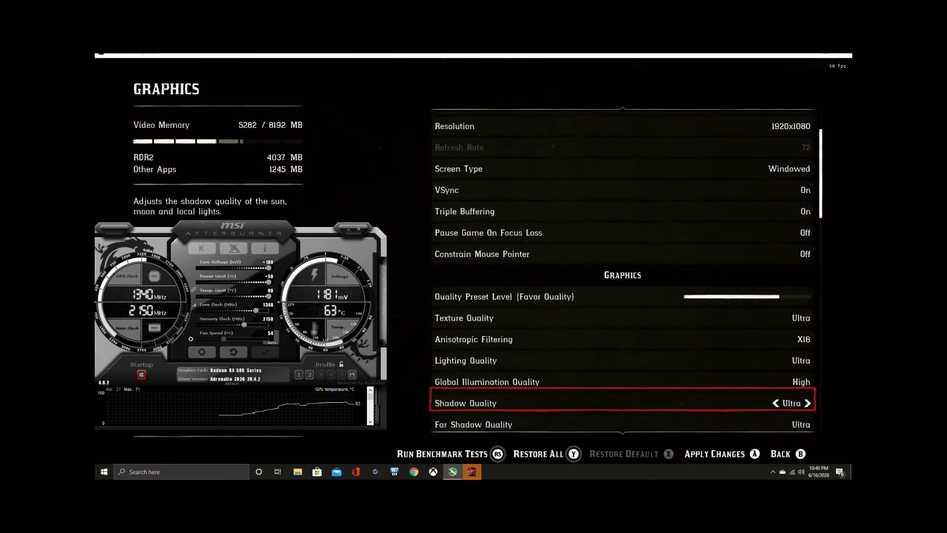
scroll("down", 3)
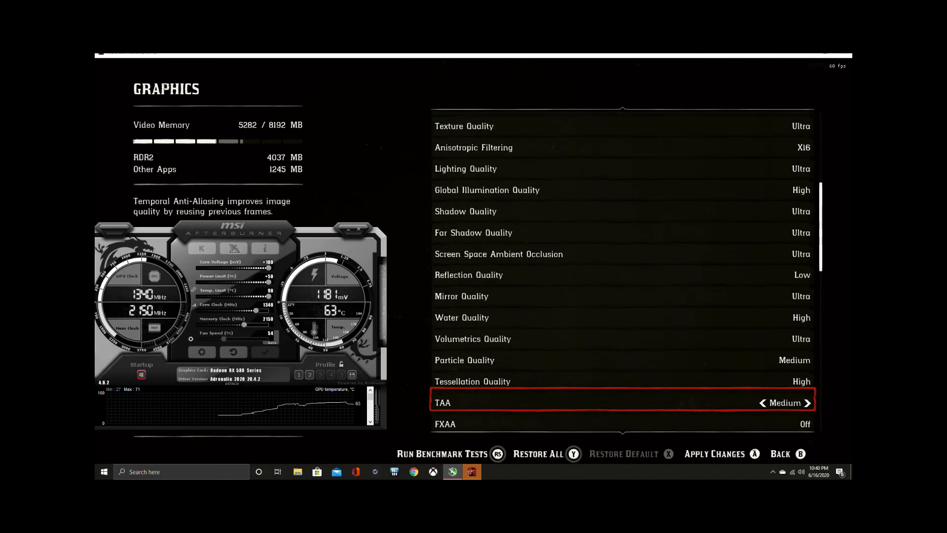
scroll("down", 3)
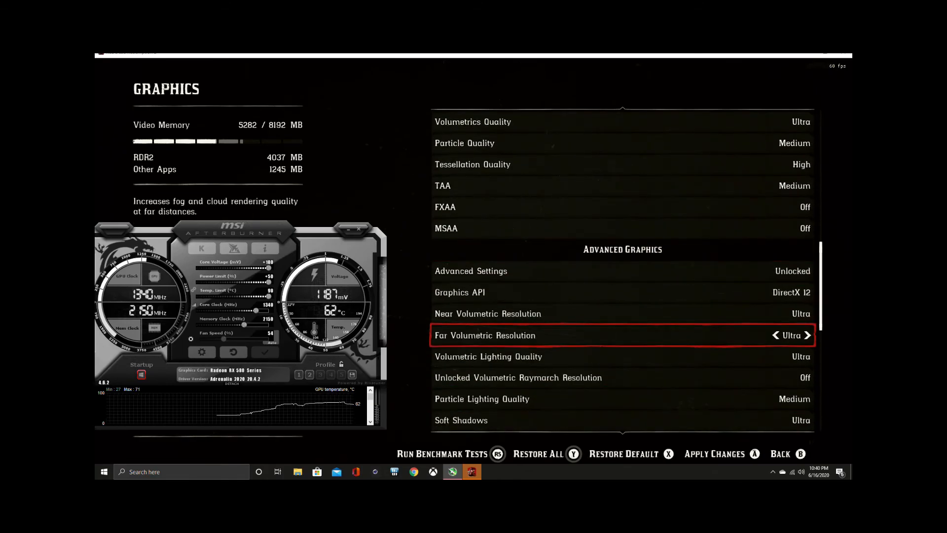
scroll("down", 3)
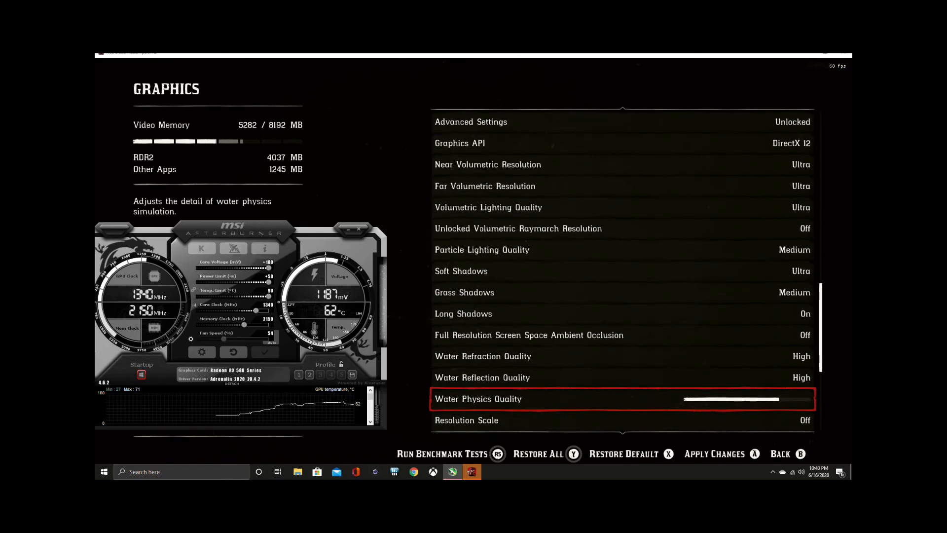
scroll("down", 3)
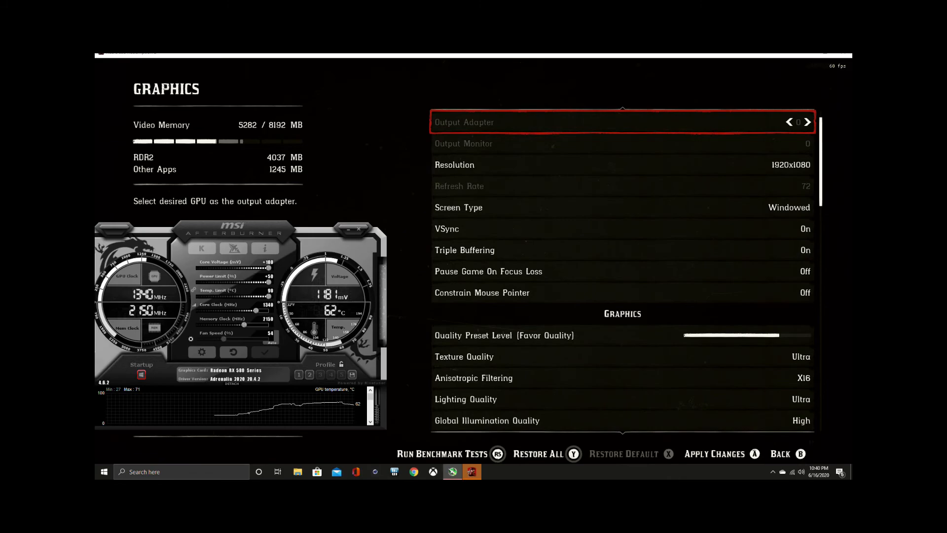
left_click(714, 454)
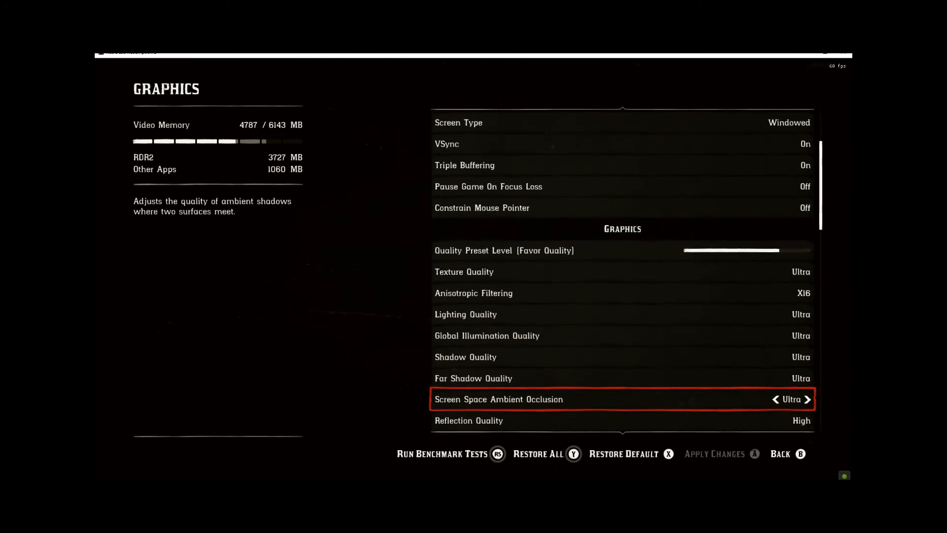
scroll("down", 3)
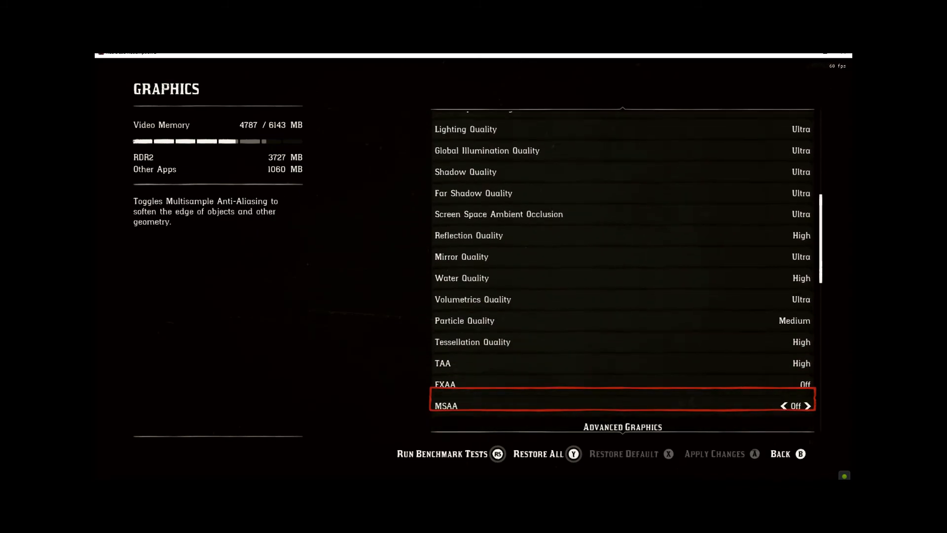
scroll("down", 3)
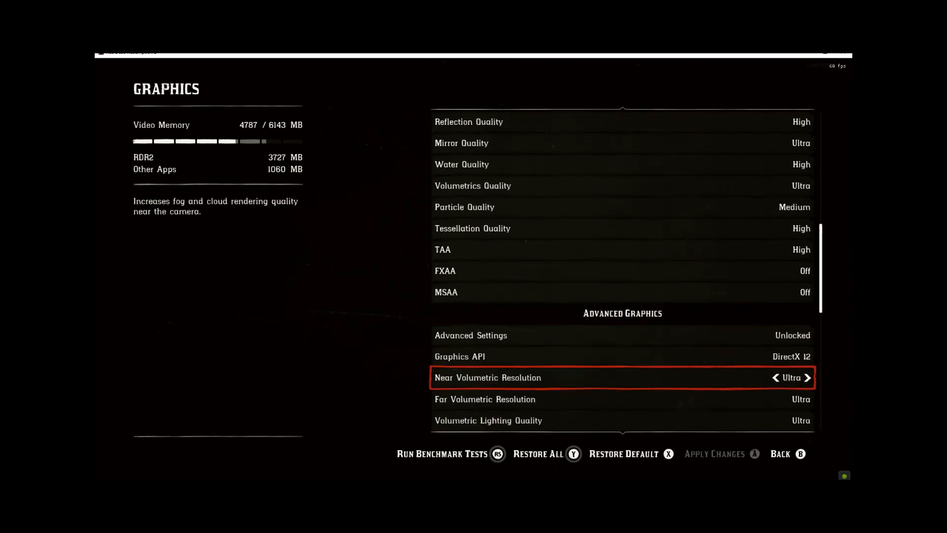
scroll("down", 3)
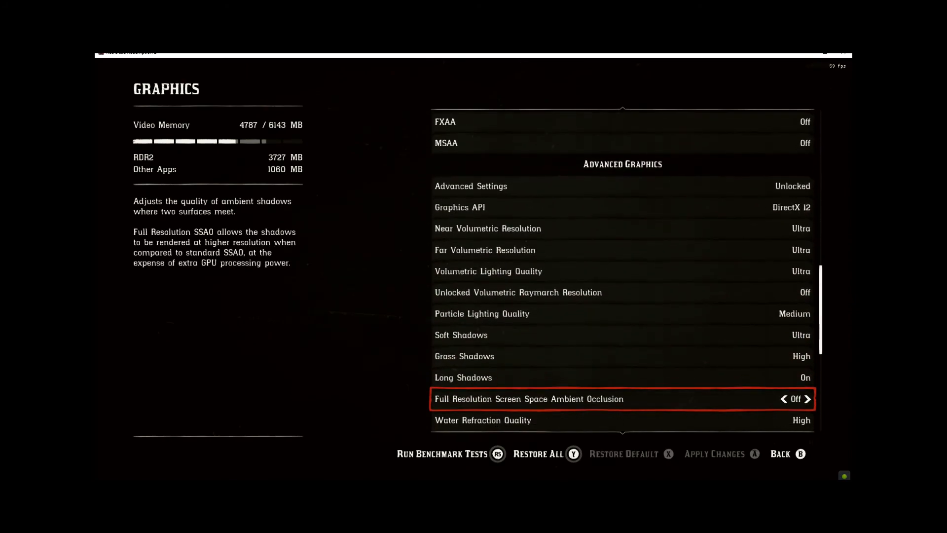
scroll("down", 3)
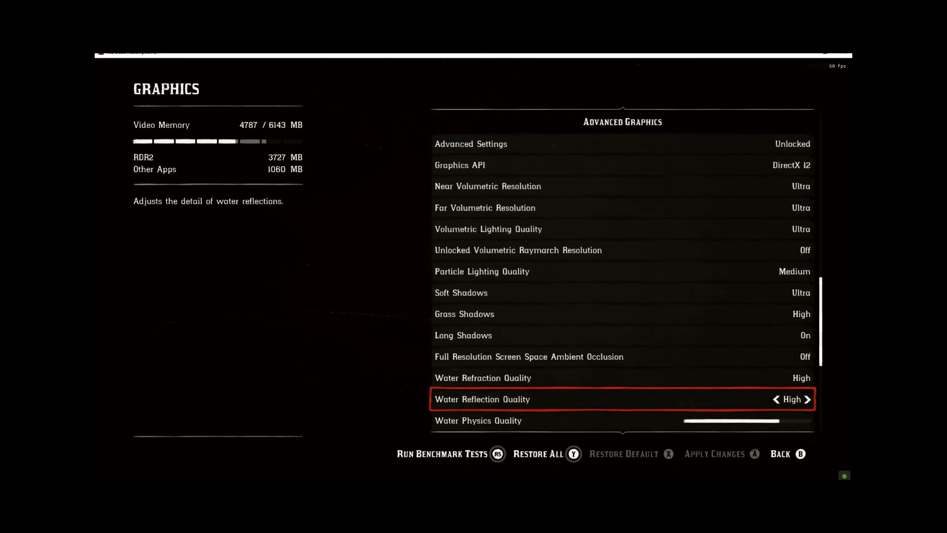
scroll("down", 3)
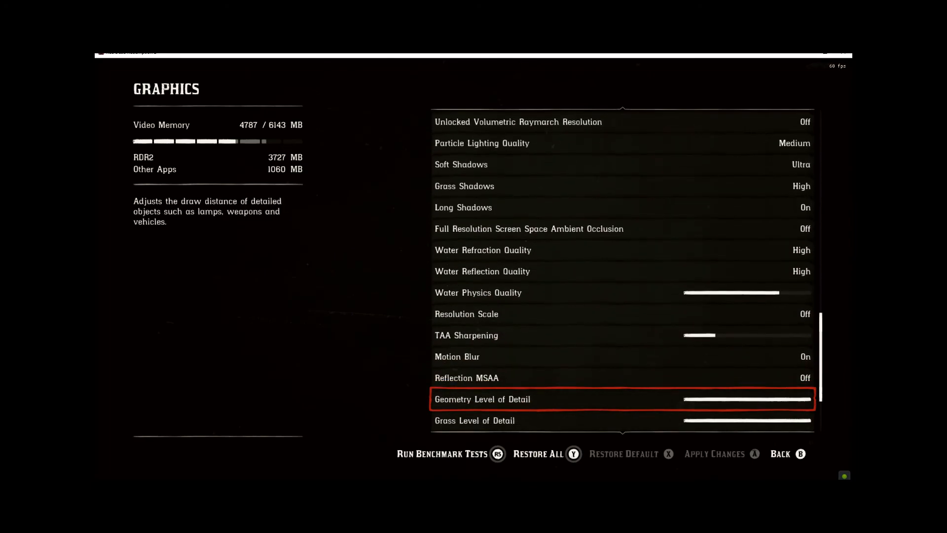
scroll("down", 3)
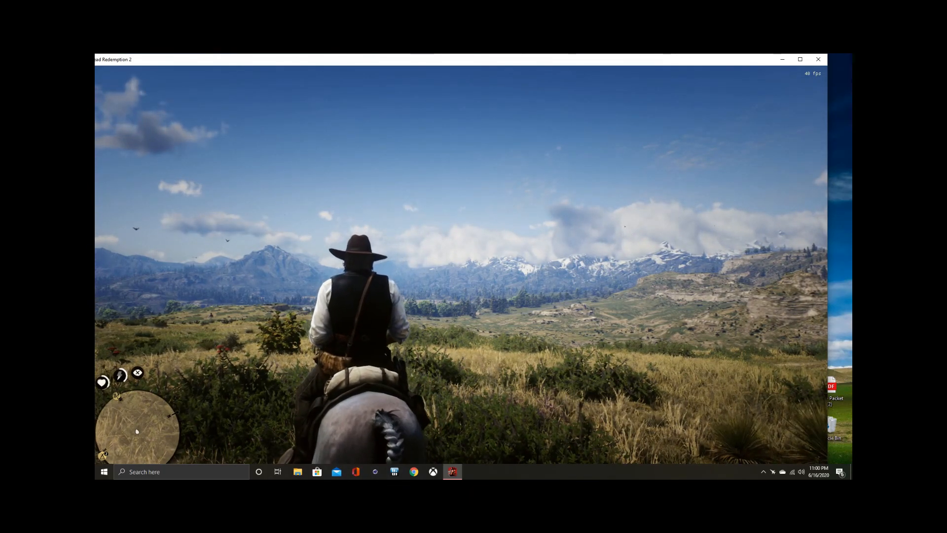
Bring up the GeForce overlay with Alt+Z and expand Record to reveal Stop and save
key("Alt+z")
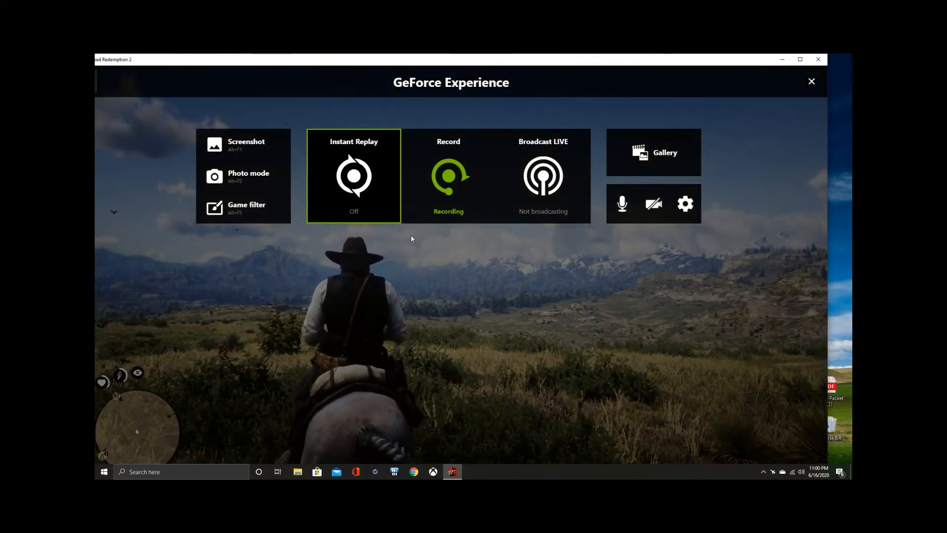
left_click(448, 175)
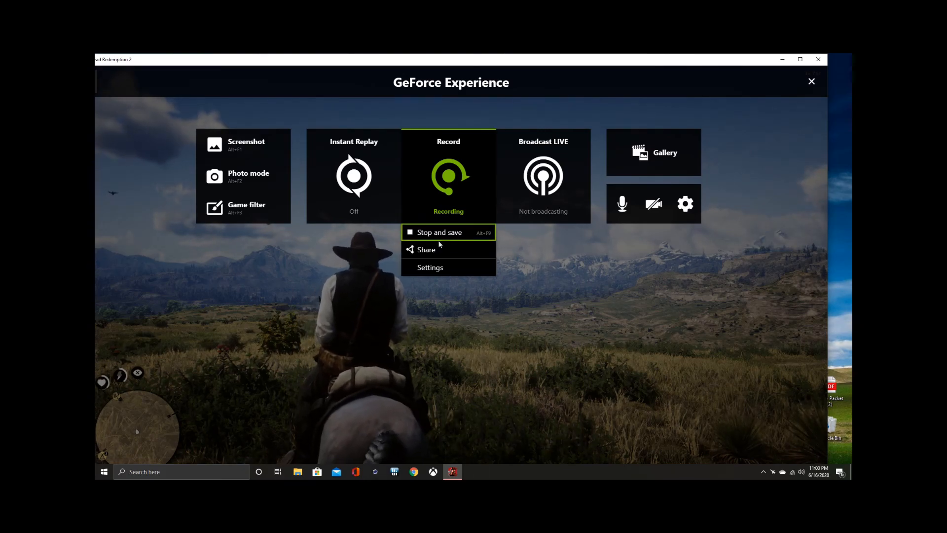